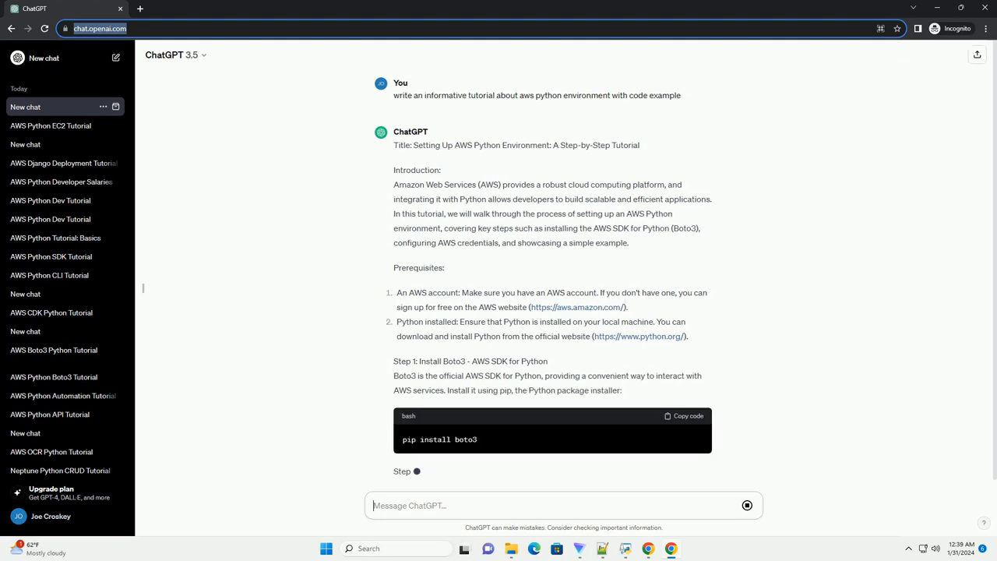
pyautogui.scroll(-3)
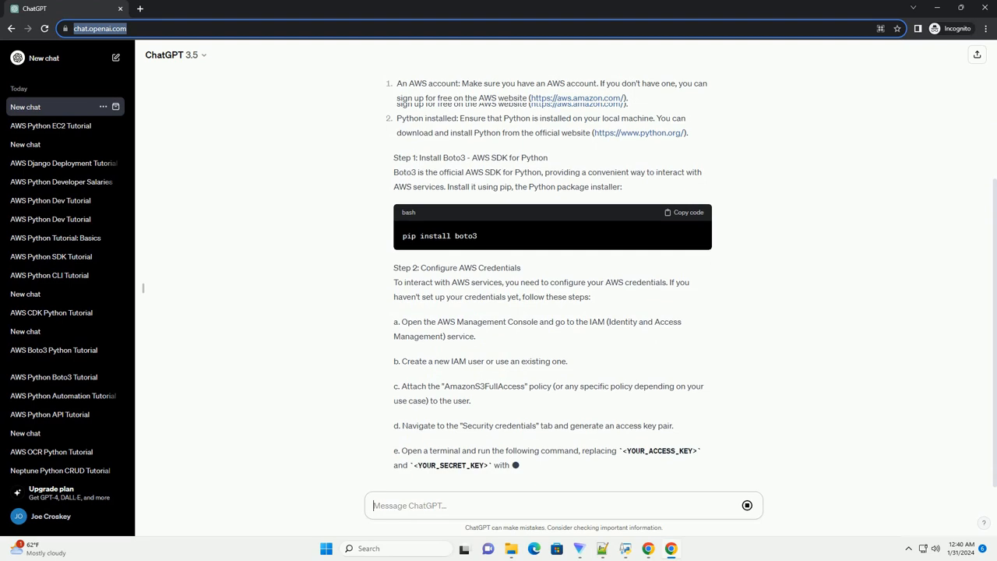
pyautogui.scroll(-3)
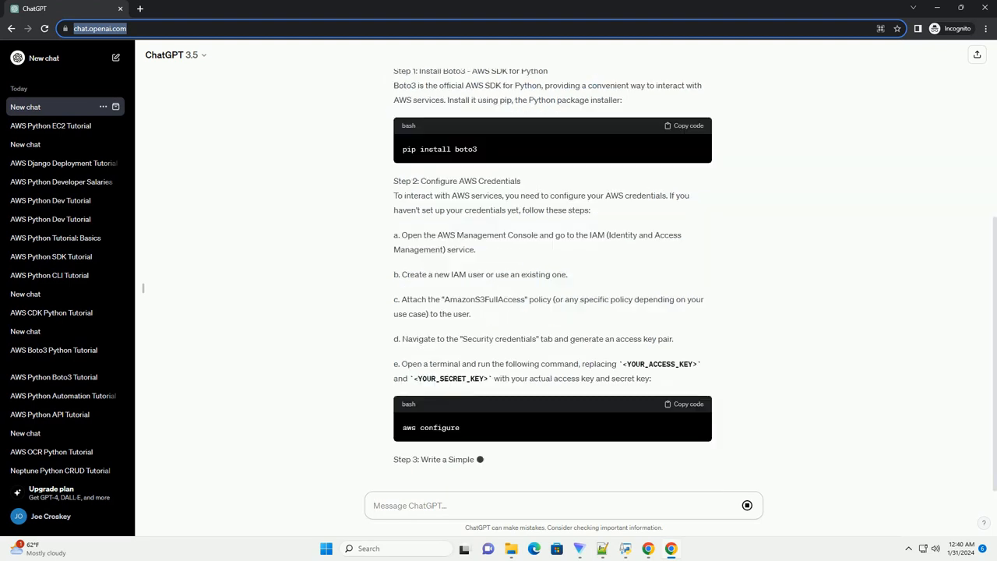
pyautogui.scroll(-3)
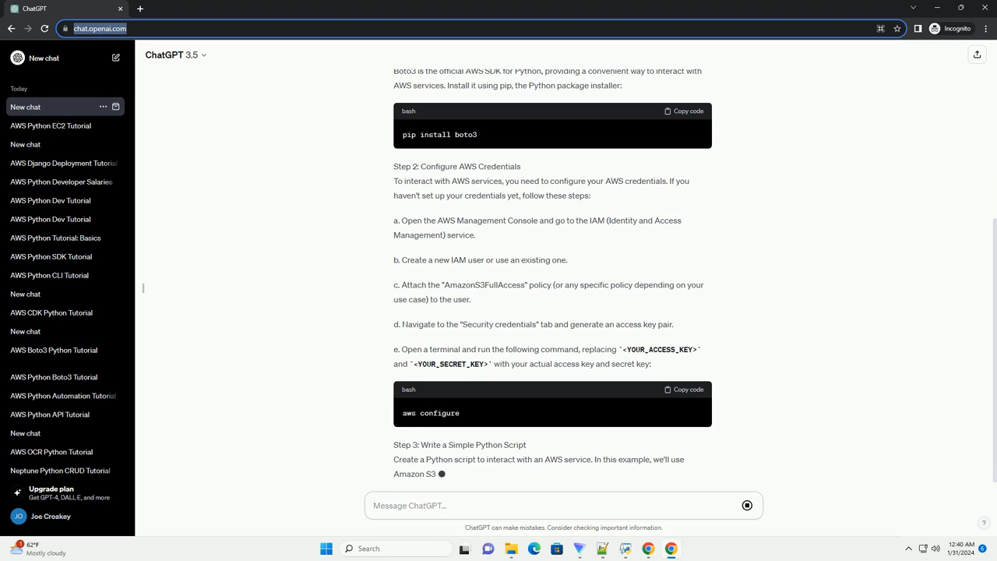
pyautogui.scroll(-3)
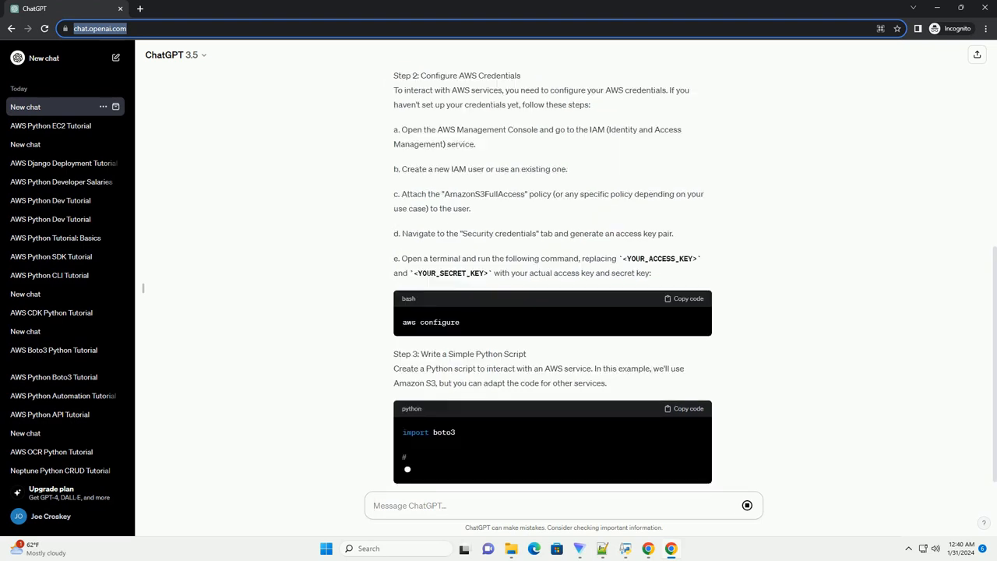
pyautogui.scroll(-3)
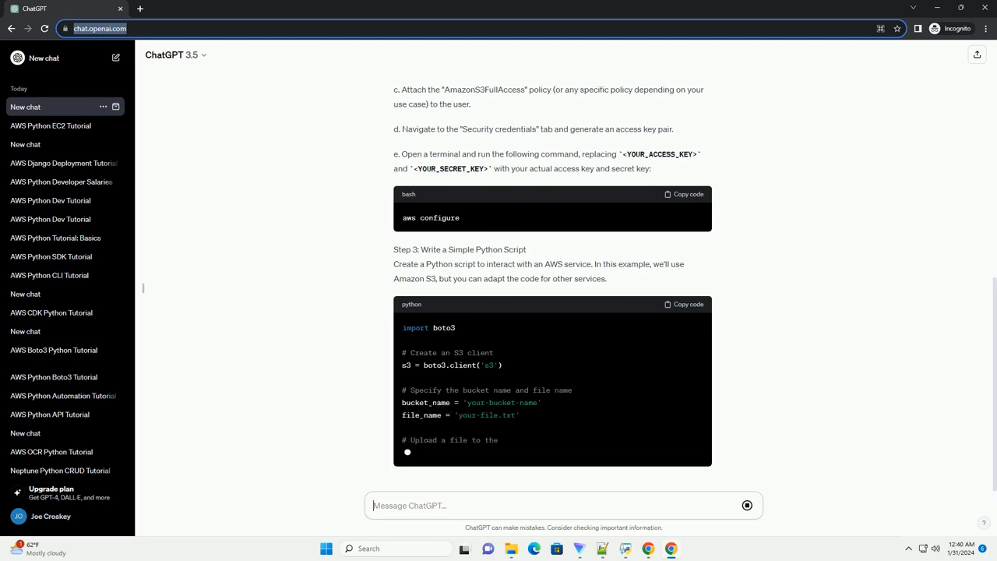
pyautogui.scroll(3)
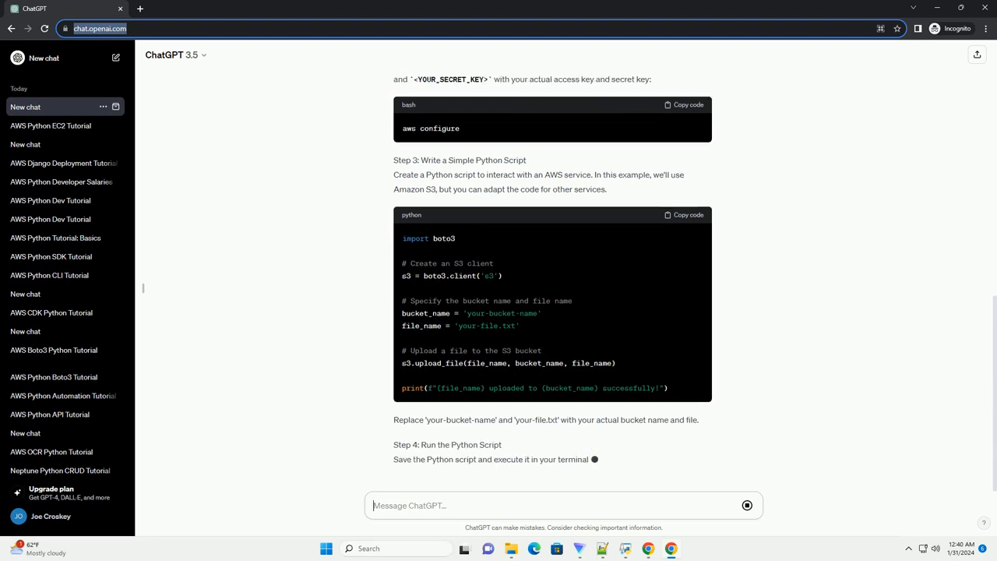
pyautogui.scroll(-3)
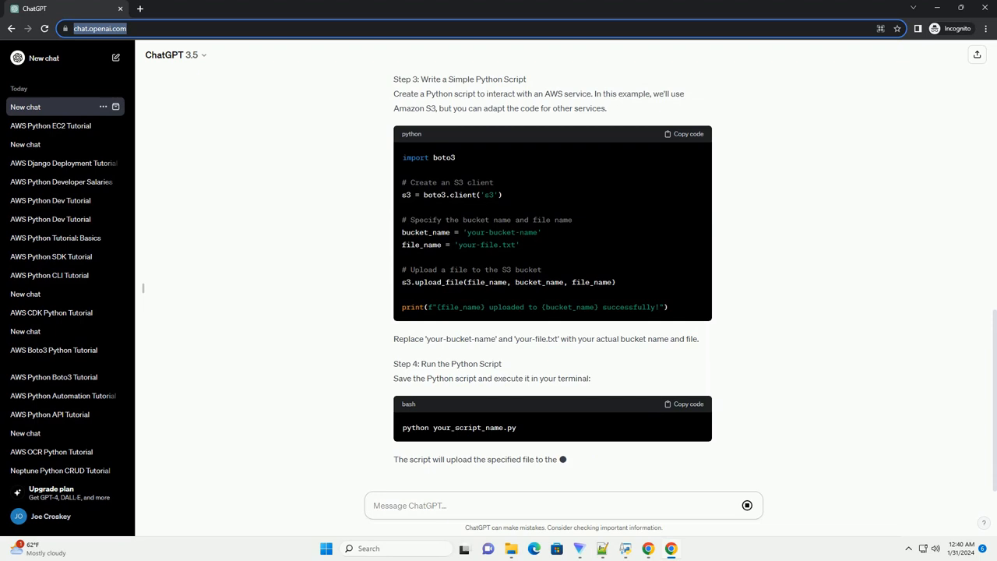